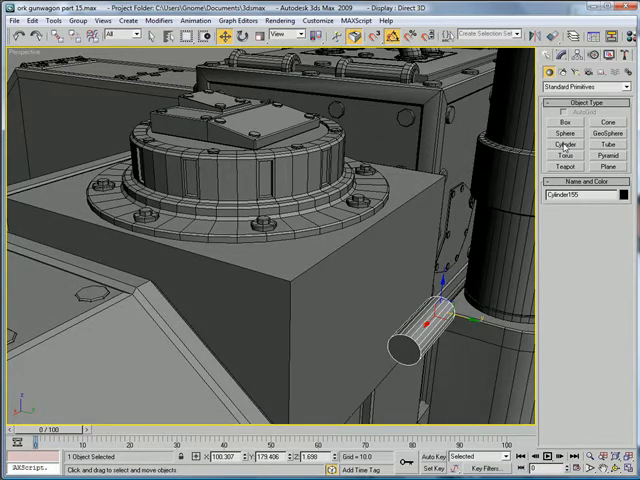
- Create a disc cylinder and align it pivot-to-pivot onto the small shaft's end
left_click(564, 146)
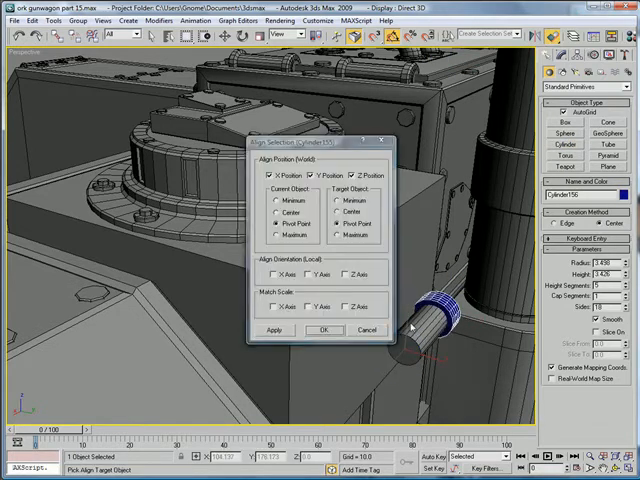
left_click(322, 330)
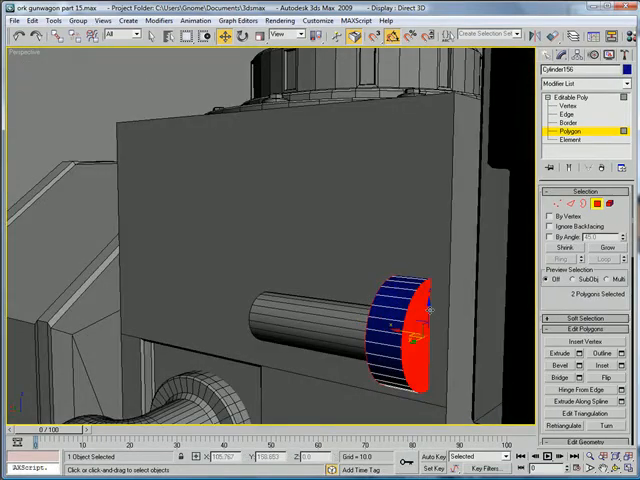
- Bevel the disc's outer polygons outward to give it a raised rim
left_click(564, 116)
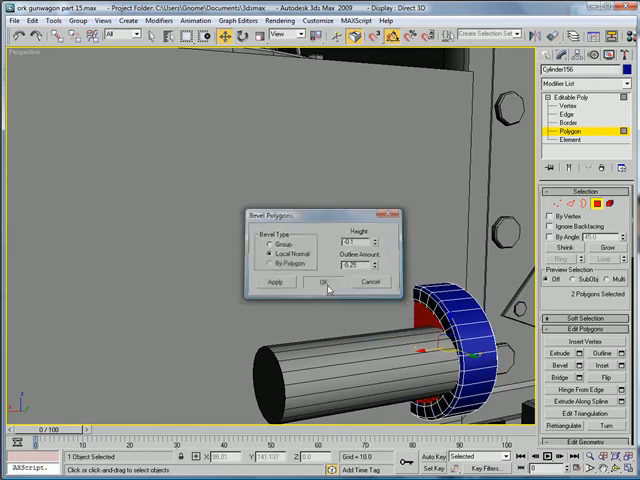
left_click(320, 280)
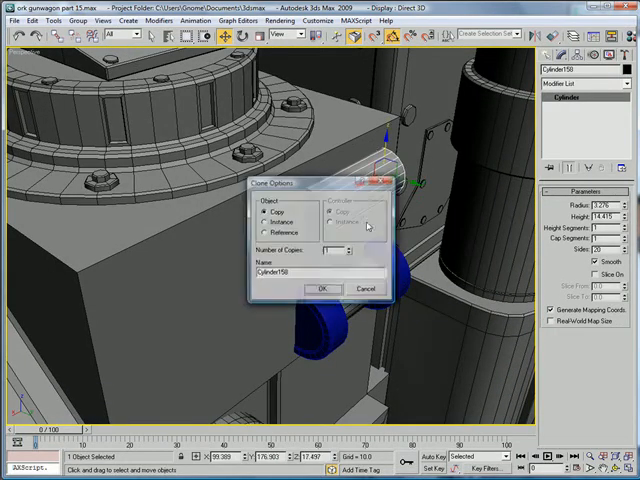
- Copy the beveled disc onto the shaft's other end and switch the viewport view
left_click(320, 288)
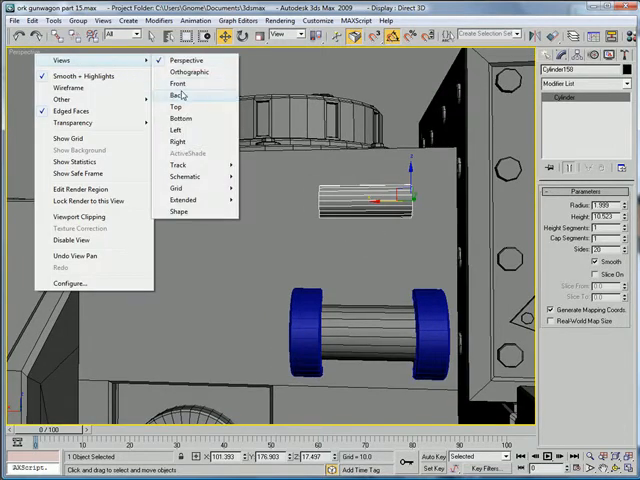
left_click(178, 94)
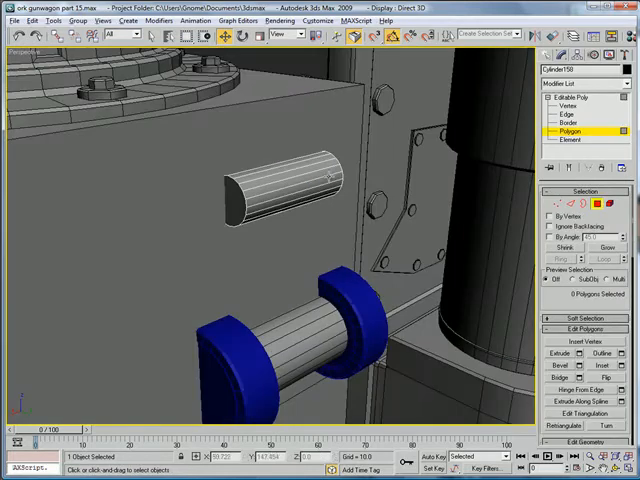
- Chamfer the end edges of the lever handle cylinder to round them off
left_click(280, 204)
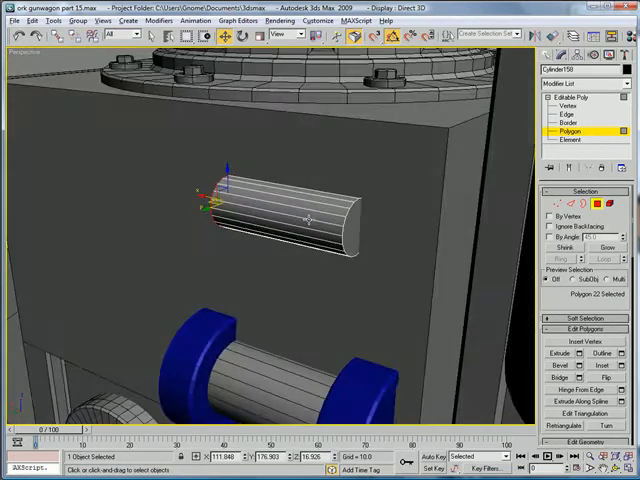
left_click(568, 120)
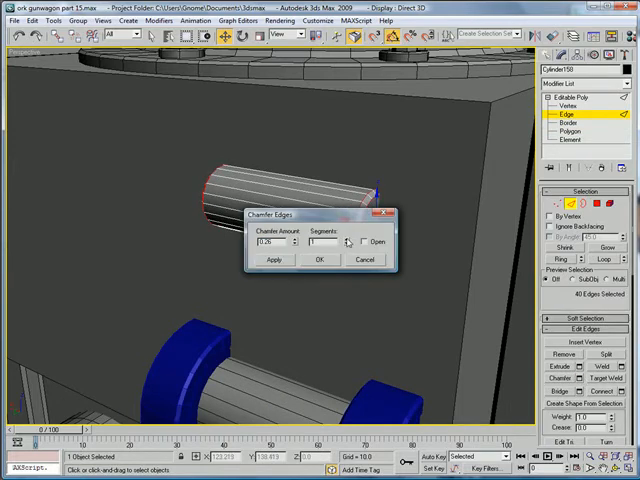
left_click(320, 260)
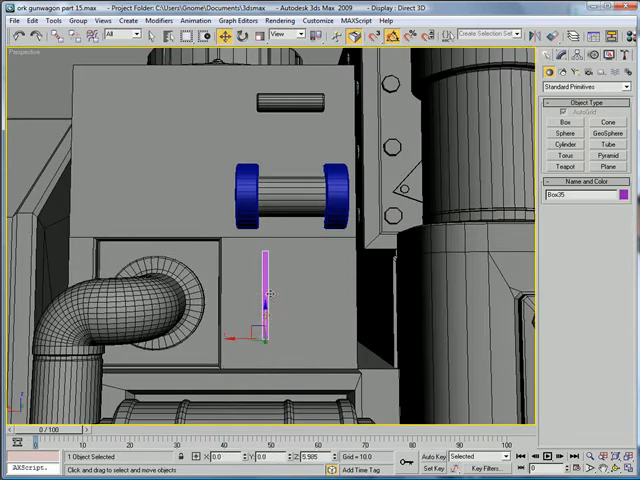
- Draw a thin upright box as a lever arm, make it editable poly and chamfer its edges
left_click_drag(268, 292, 300, 184)
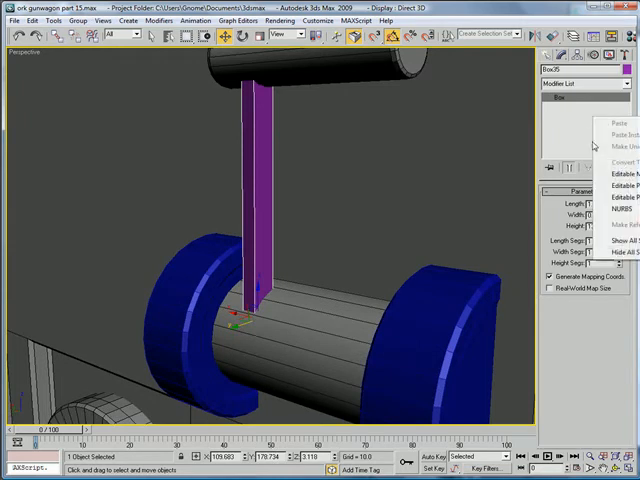
left_click(604, 176)
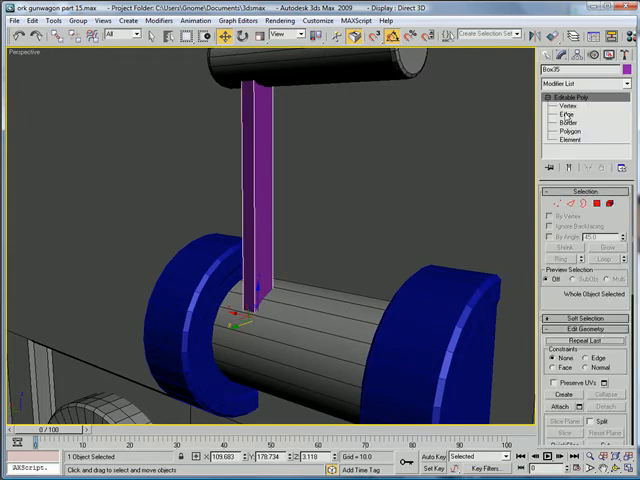
left_click(568, 114)
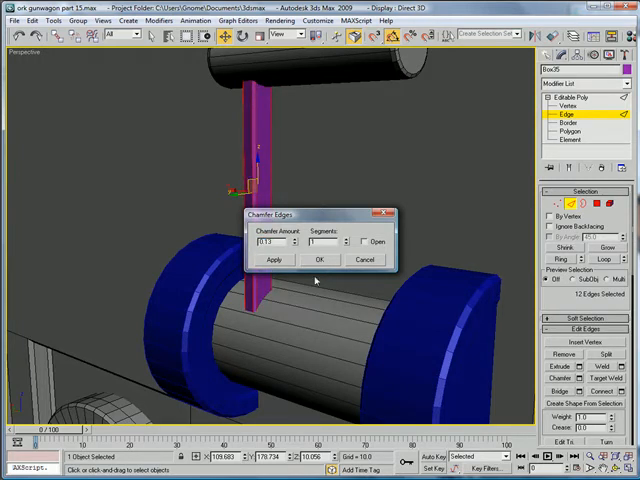
left_click(320, 260)
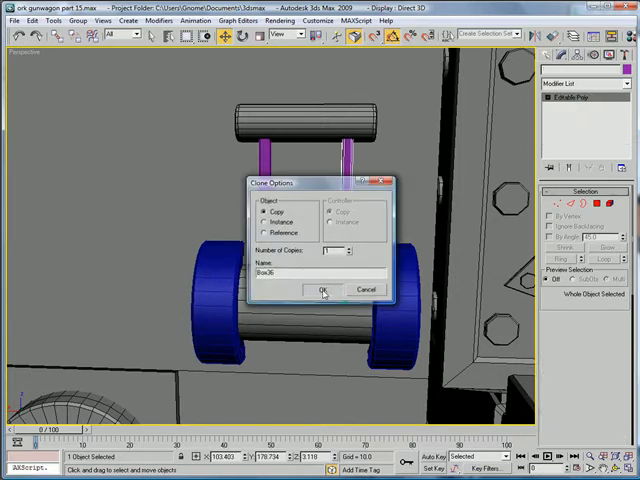
- Copy the chamfered arm to the other side of the handle
left_click(322, 290)
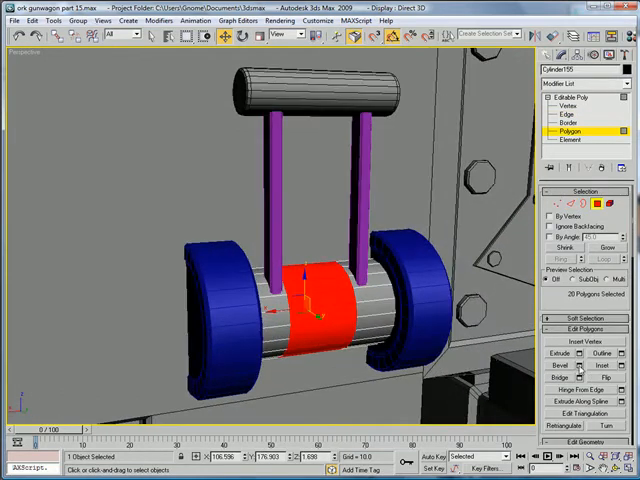
- Bevel the shaft's middle ring of faces between the two discs
left_click(568, 364)
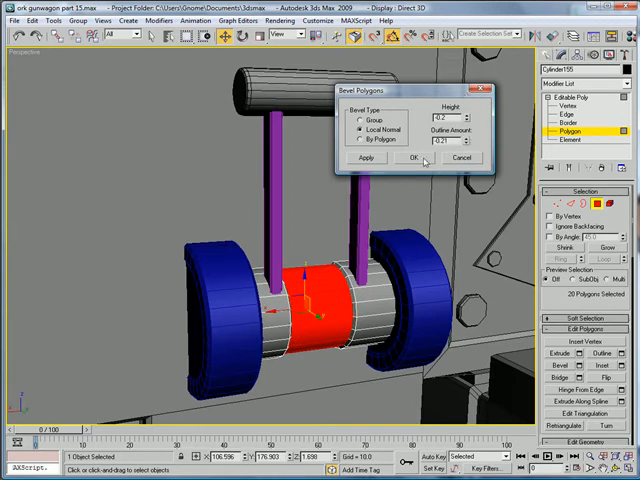
left_click(424, 158)
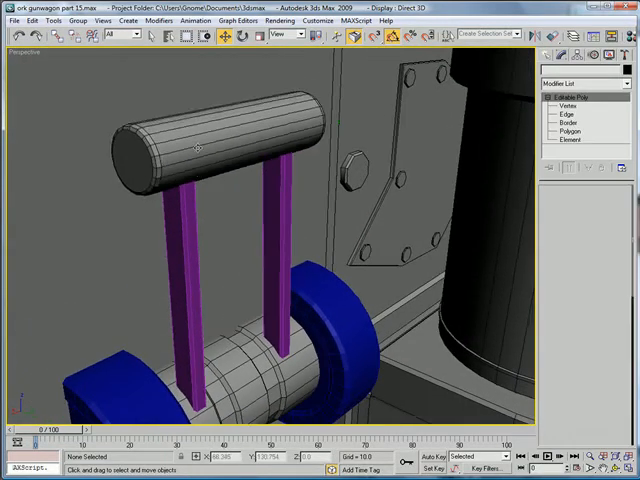
- Extrude the centre faces of the lever handle's end cap
left_click(568, 132)
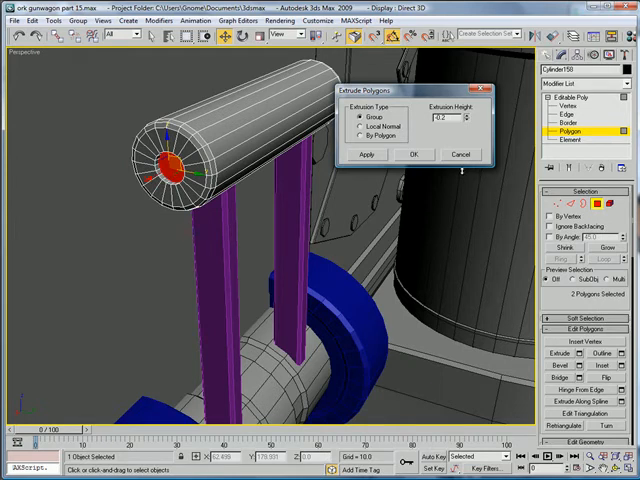
left_click(412, 154)
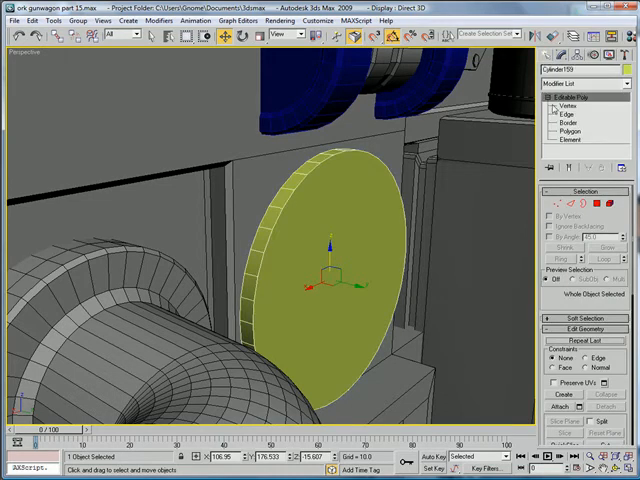
- Bevel the disc's front face into a raised centre, then chamfer its rim edges
left_click(568, 114)
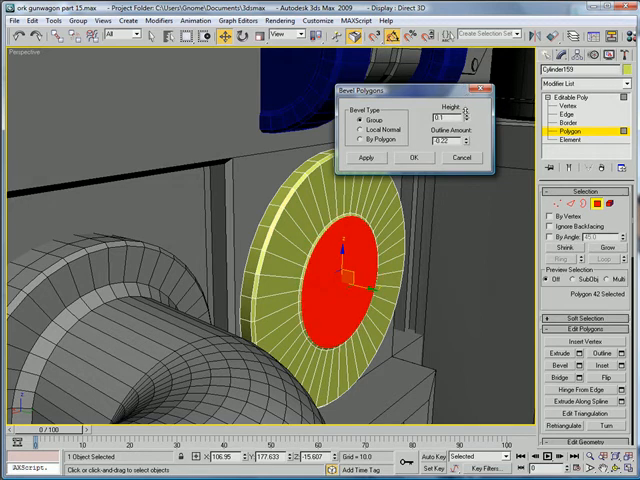
left_click(414, 158)
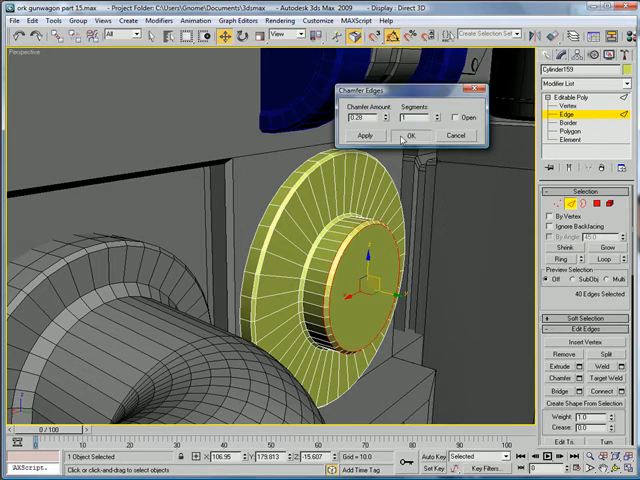
left_click(410, 136)
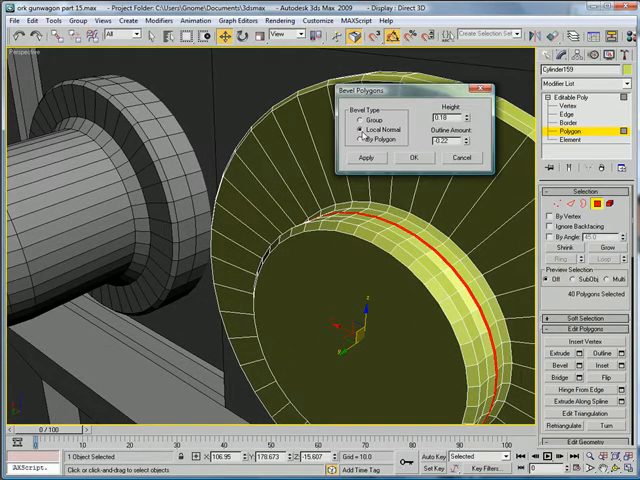
- Bevel a ring of disc faces by local normal to form a circular band
left_click_drag(468, 112, 468, 120)
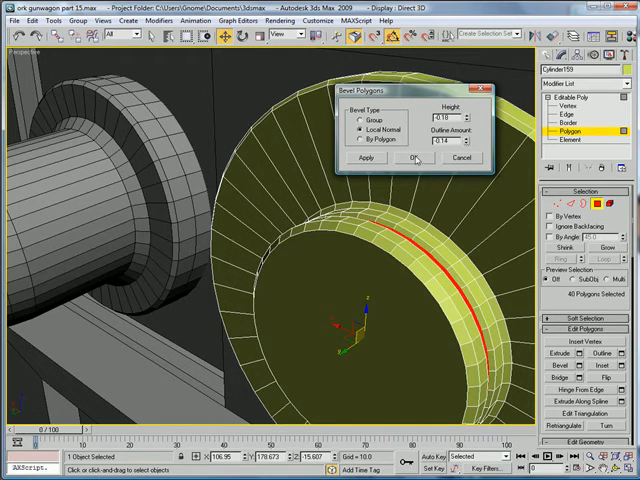
left_click(412, 156)
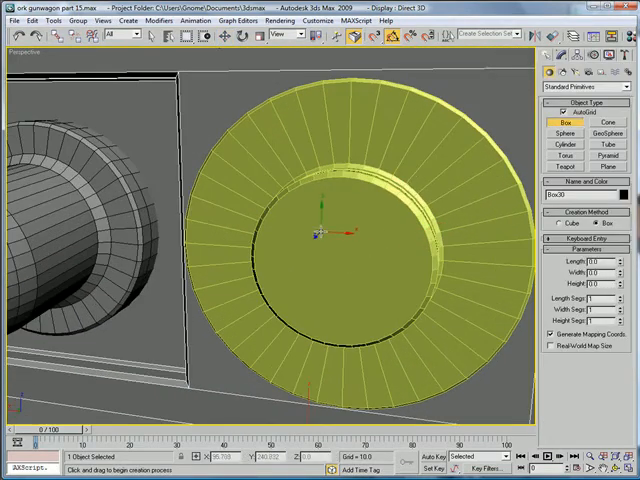
- Drag out a thin flat box on the disc face for the switch box base
left_click_drag(316, 232, 410, 300)
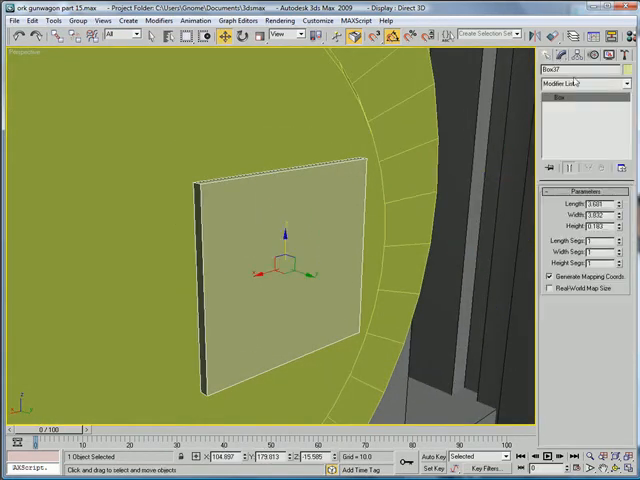
- Convert the box to Editable Poly and bevel its front face into a tapered panel
left_click(576, 132)
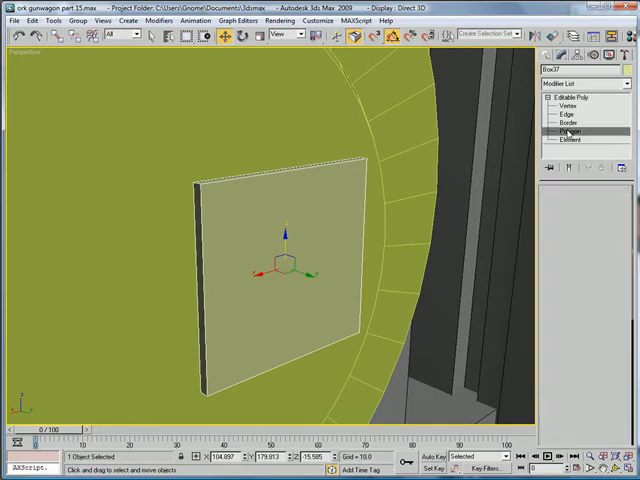
left_click(568, 132)
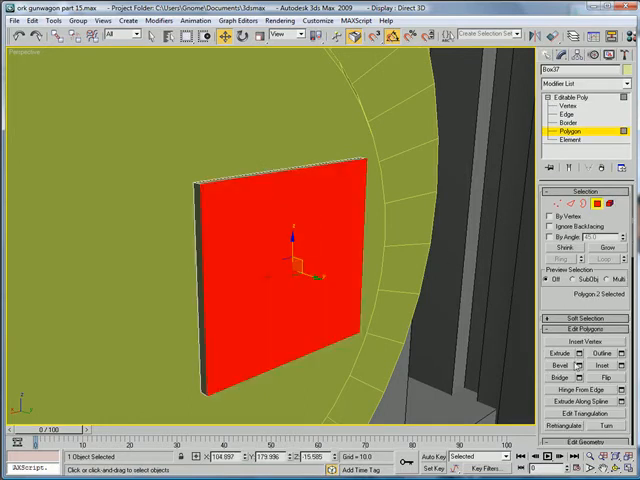
left_click(564, 104)
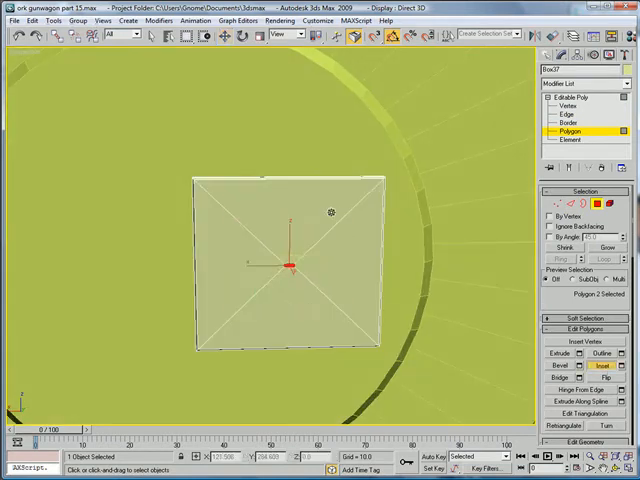
- Bevel the front face inward again and start an inset for the smaller middle face
left_click(288, 260)
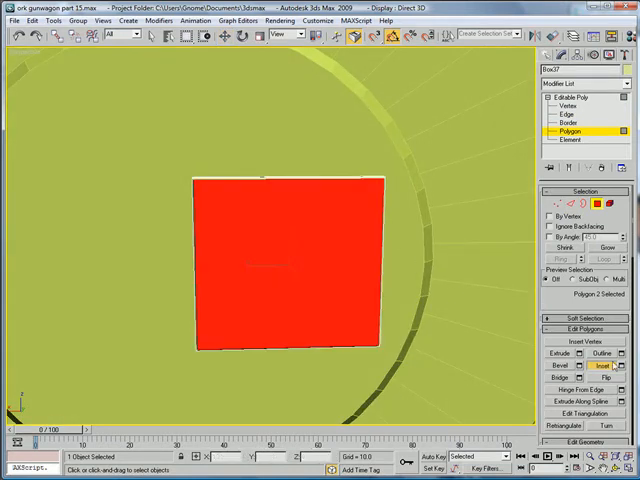
left_click(616, 364)
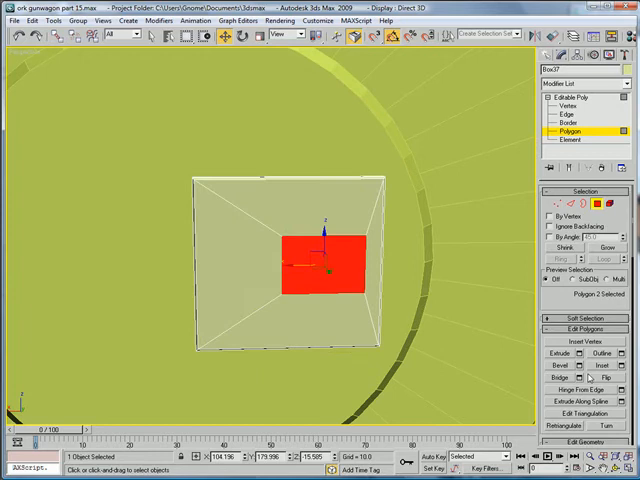
left_click(564, 364)
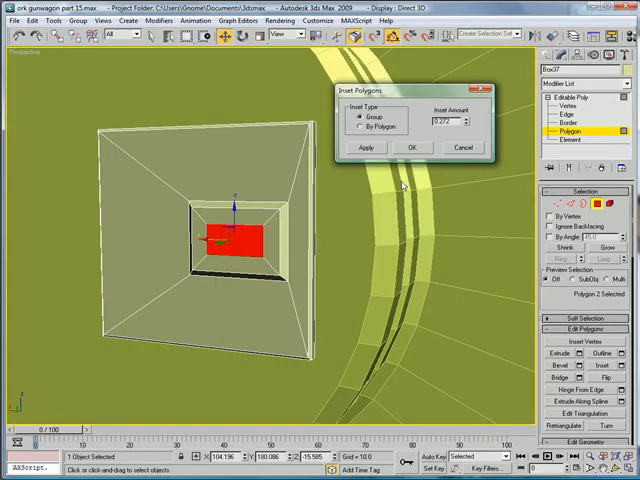
- Inset the small face and extrude it twice to form the protruding switch
left_click(412, 148)
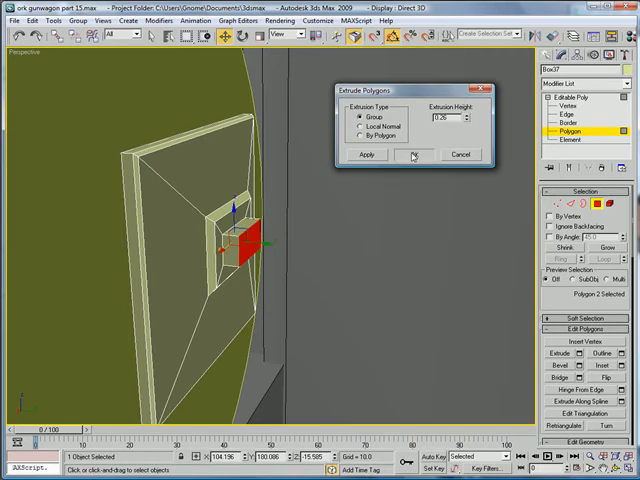
left_click(414, 154)
type("2.8")
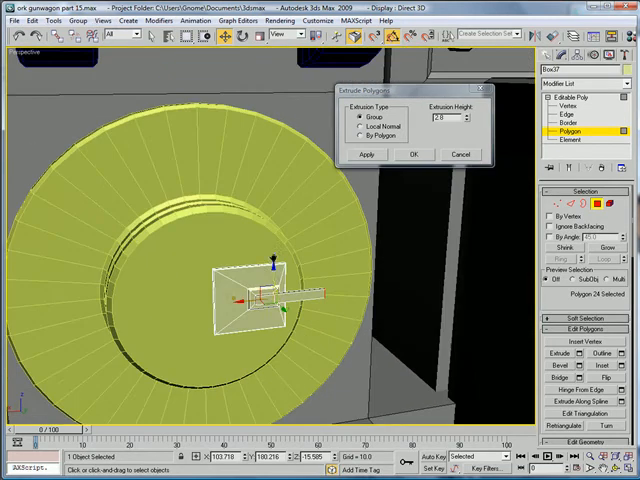
left_click(414, 154)
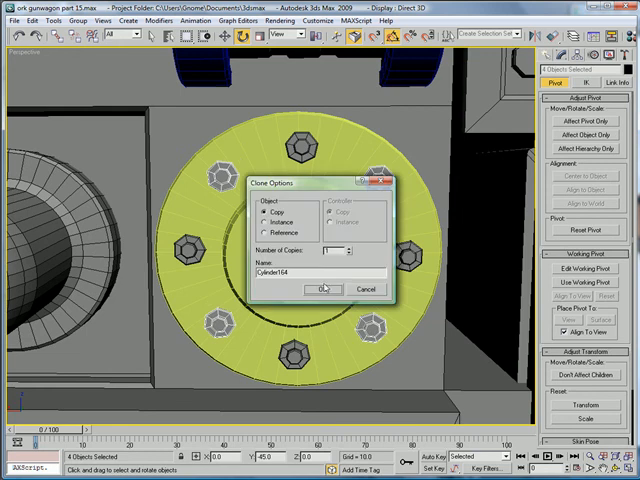
- Confirm the instanced bolt copies rotated evenly around the disc centre
left_click(318, 288)
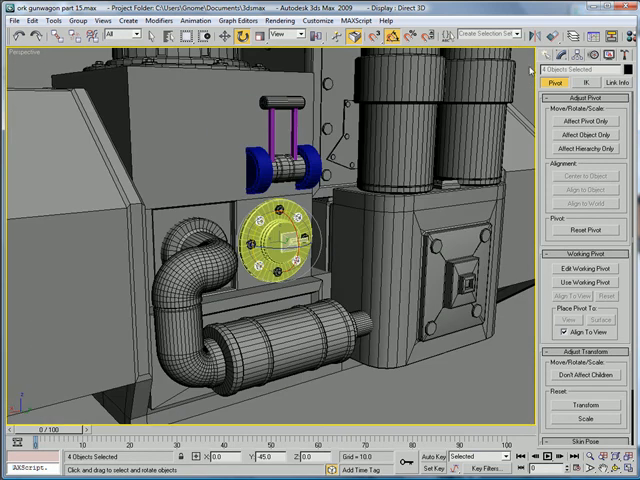